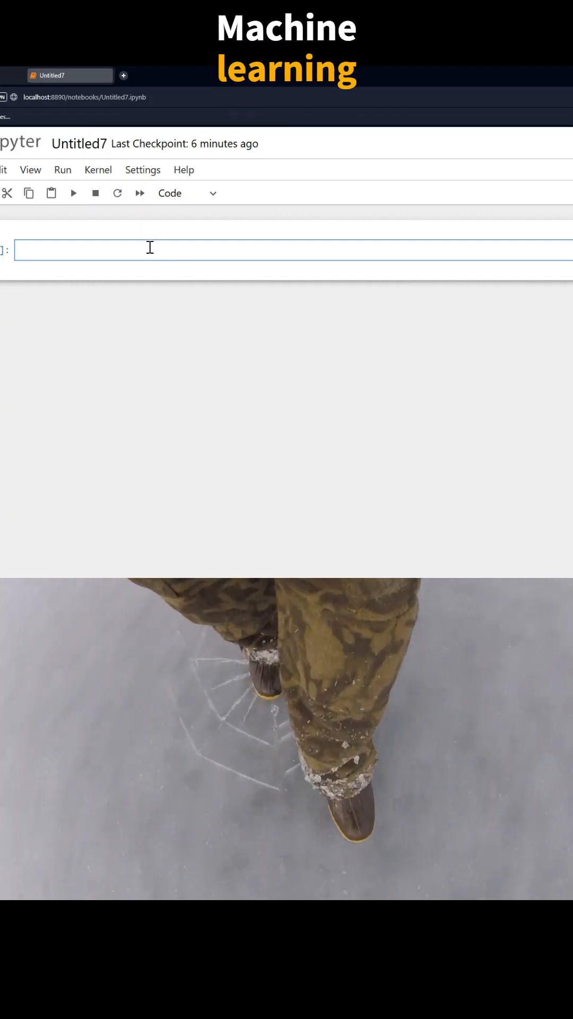
Type 'from sklearn import datasets', 'from sklearn.model_selection import train_test_split', 'from sklearn.svm import SVC'
type("from sklearn")
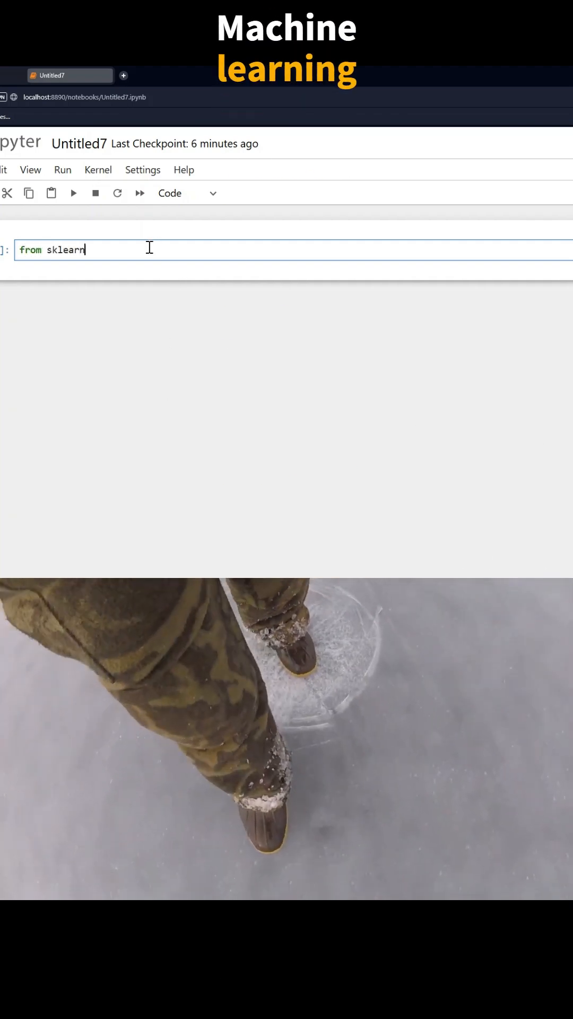
type("import datasets")
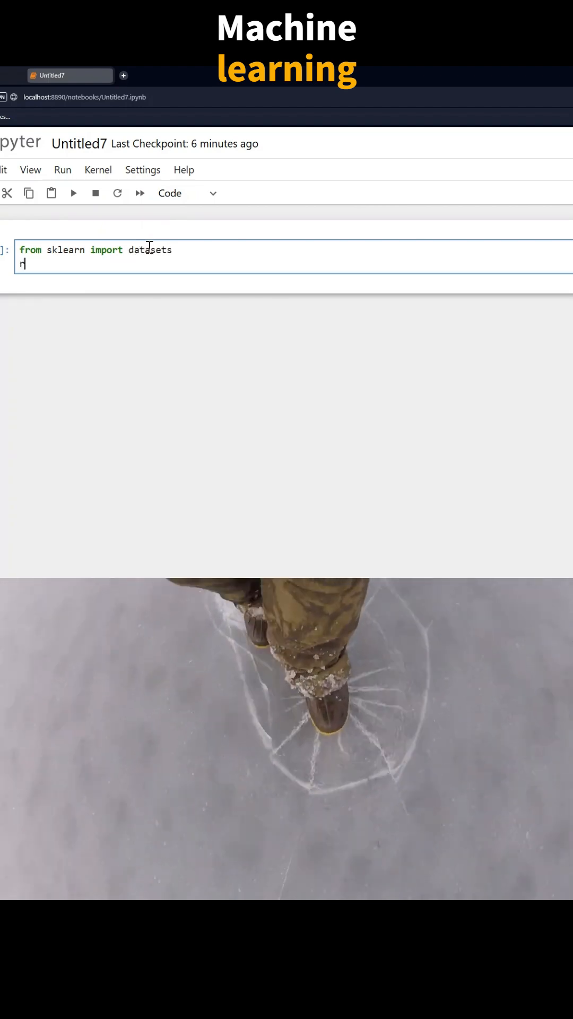
type("from sklean")
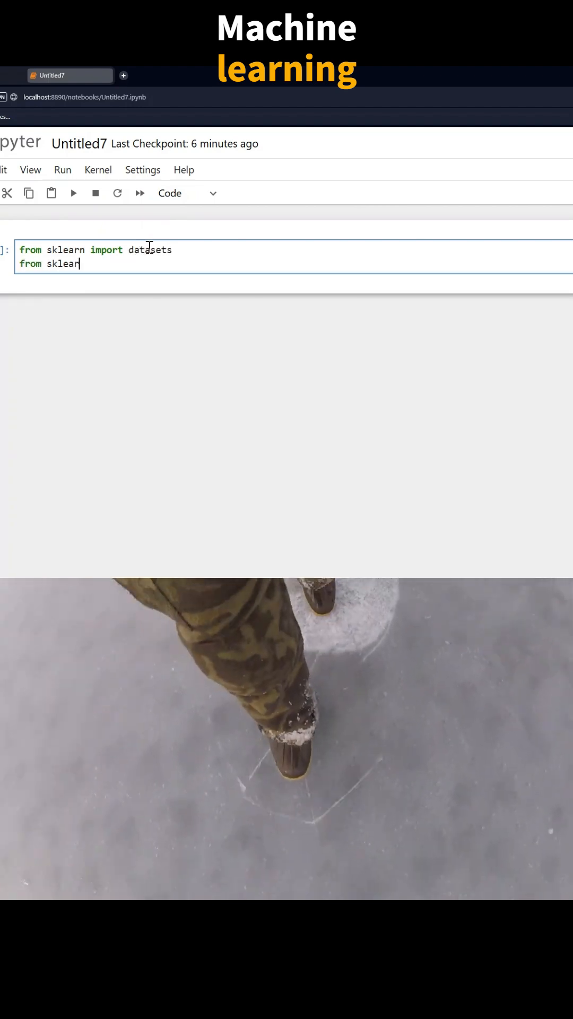
type("n.model")
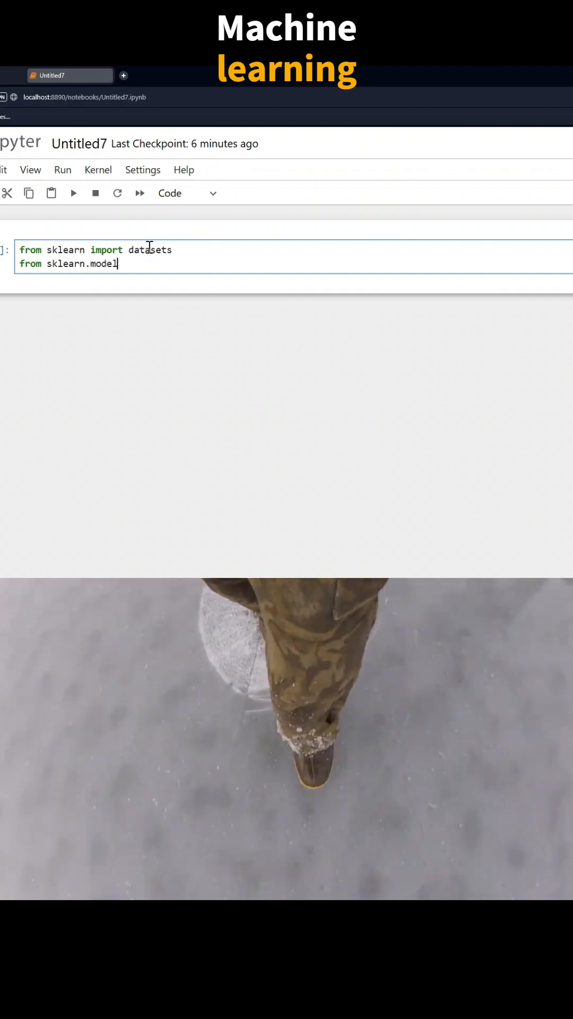
type("selection impor")
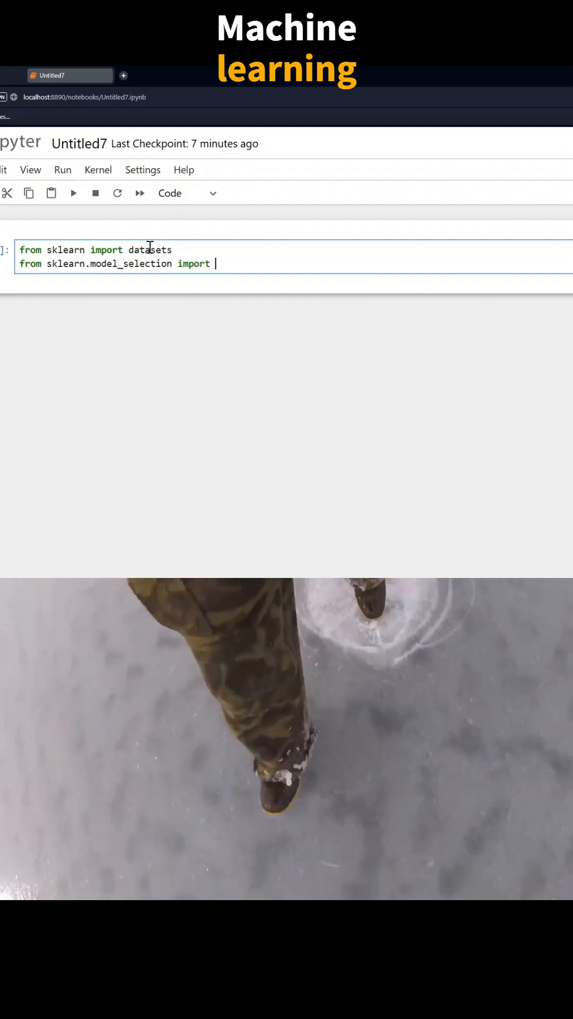
type("train_ts")
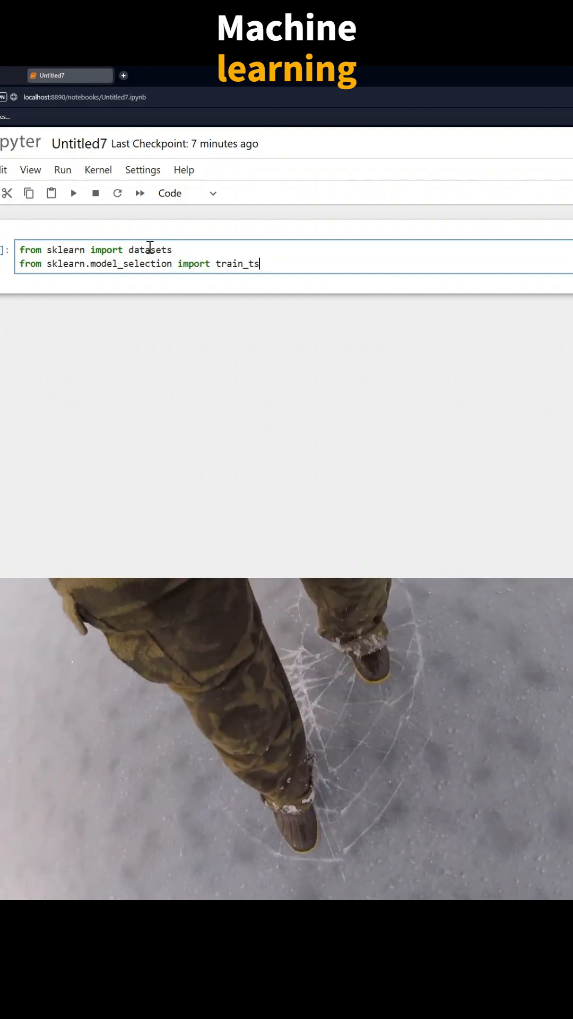
type("est_split")
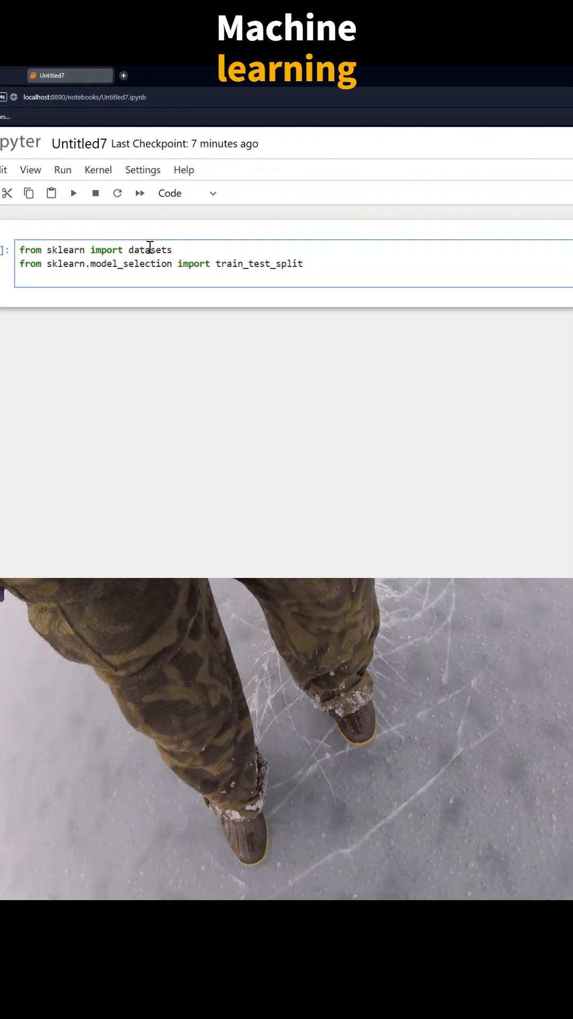
type("from sklearn")
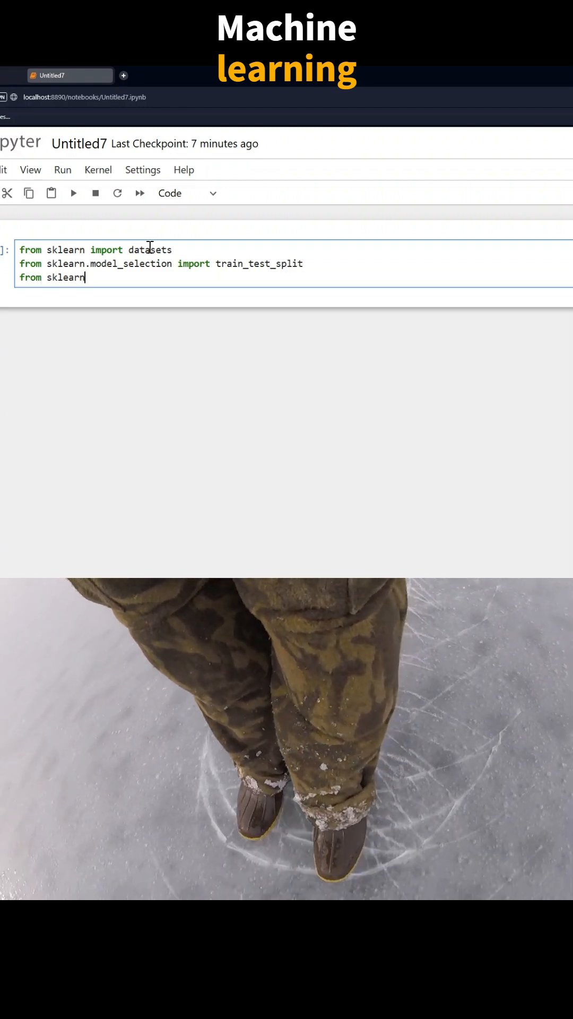
type(".svm import S")
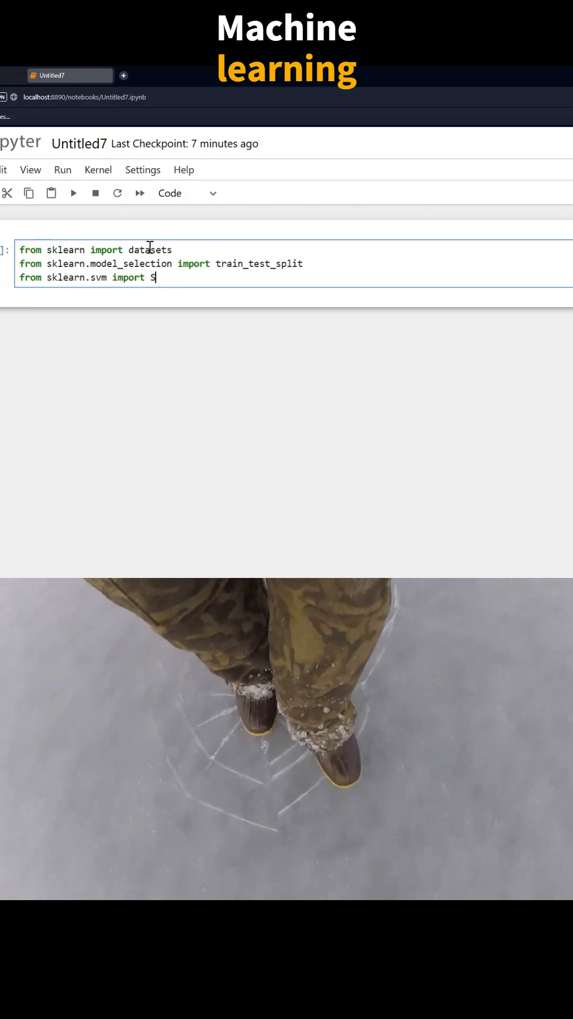
type("VC")
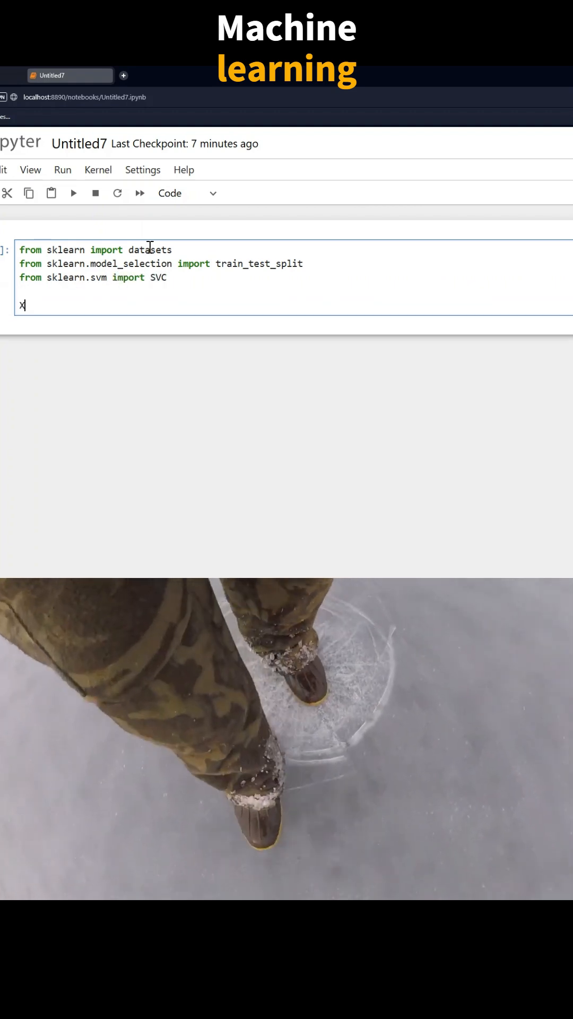
Load iris with load_iris(return_X_y=True) and split using test_size=0.2, random_state=42
type(", y = datasets")
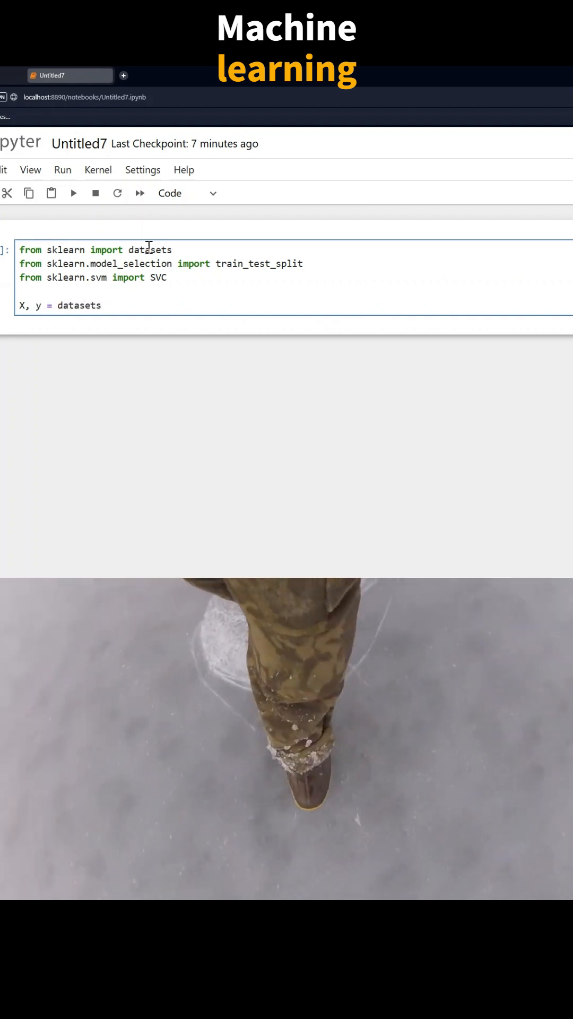
type(".load_")
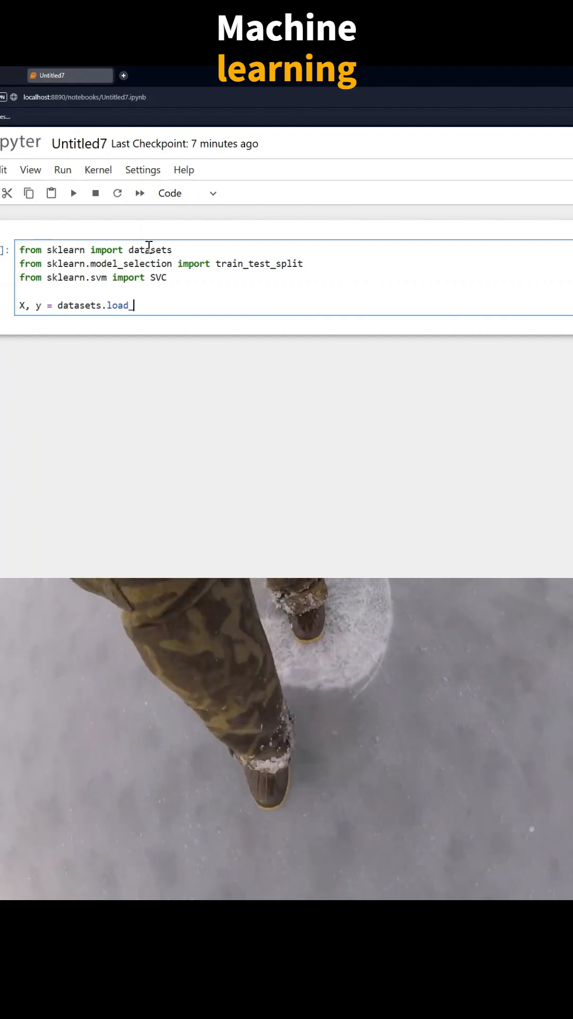
type("iris")
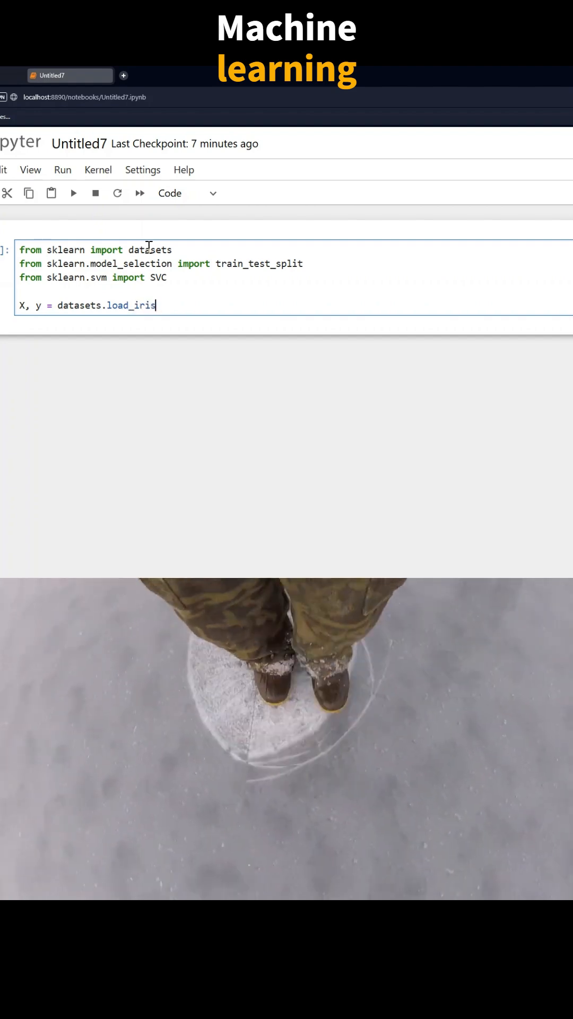
type("(return_X")
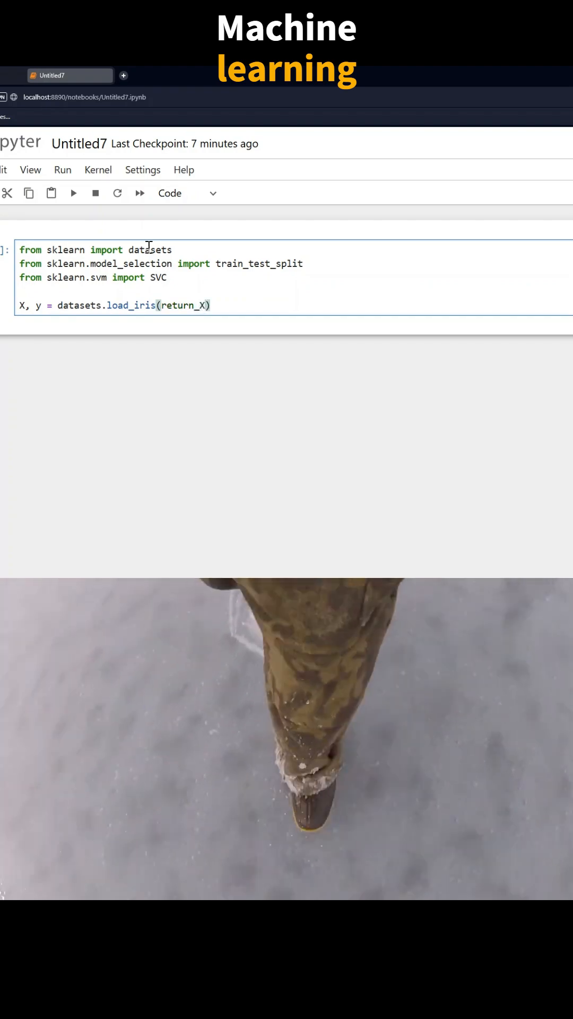
type("_y")
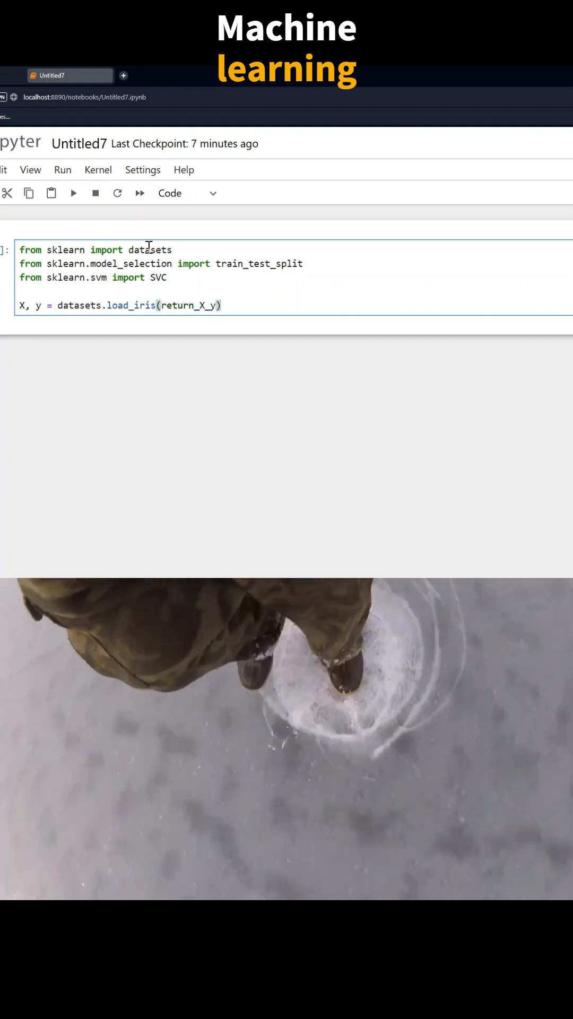
type("=Tru")
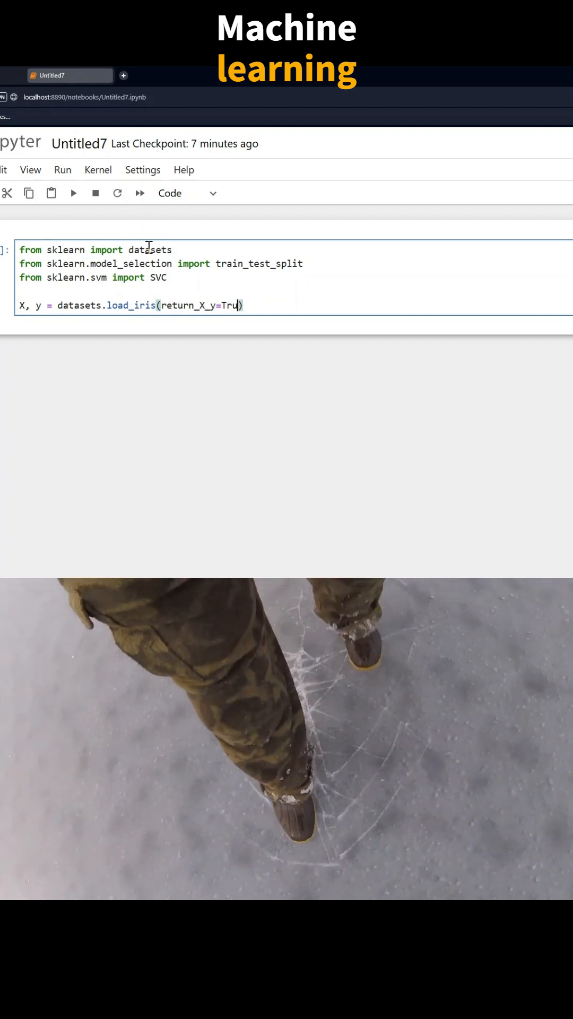
type("e)")
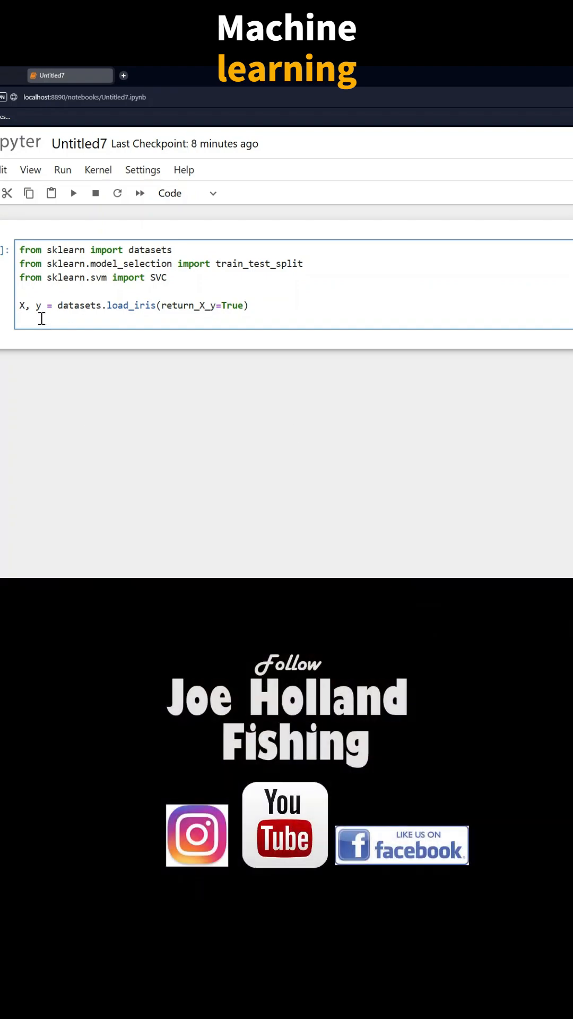
type("X_train, X_test, y_train, y_test = train_test_split(X, y, test_size=0.2, random_state=42)")
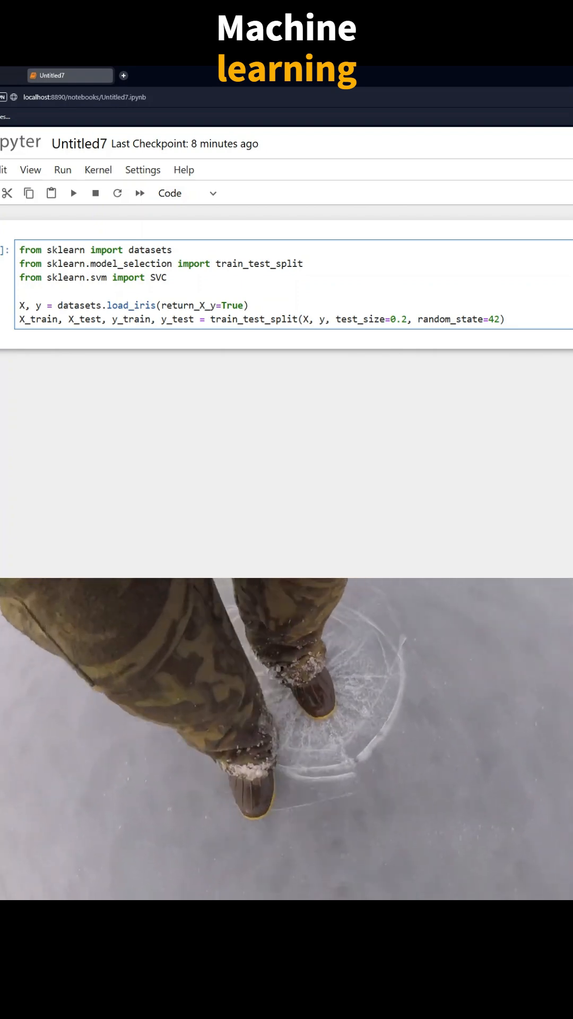
Below the split line, add SVC(kernel='linear') as model and print model.score accuracy on the test set
left_click(518, 319)
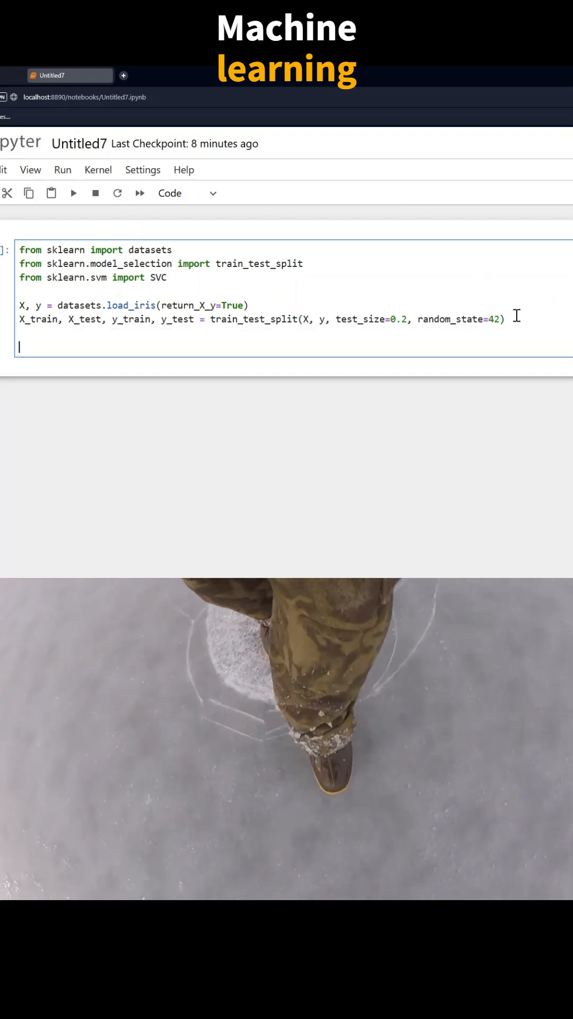
type("model = SVC(kernel='linear')")
type("model.fit(X_train, y_train")
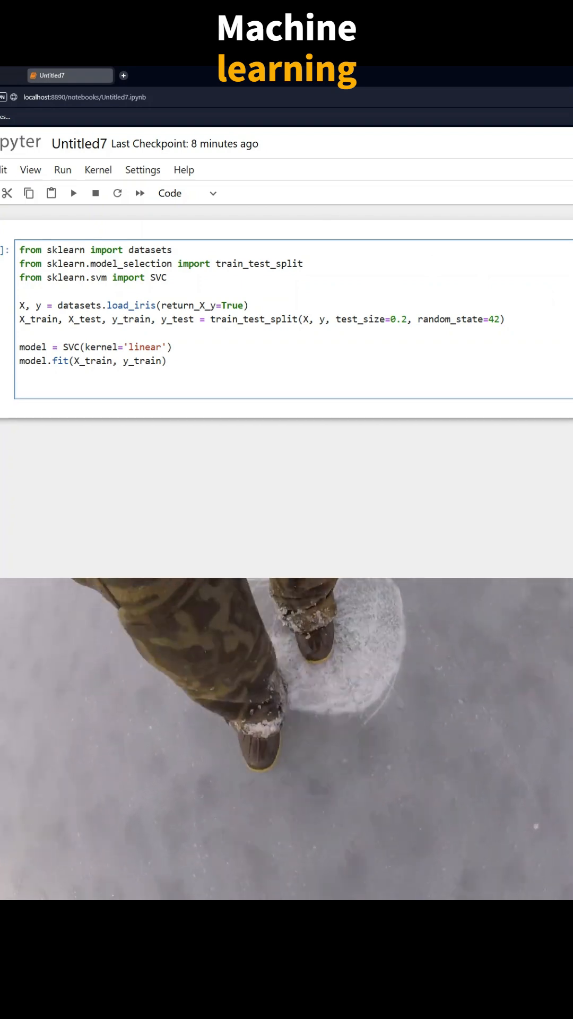
type("print(\"Accuracy:\", model.score(X_test, y_test))")
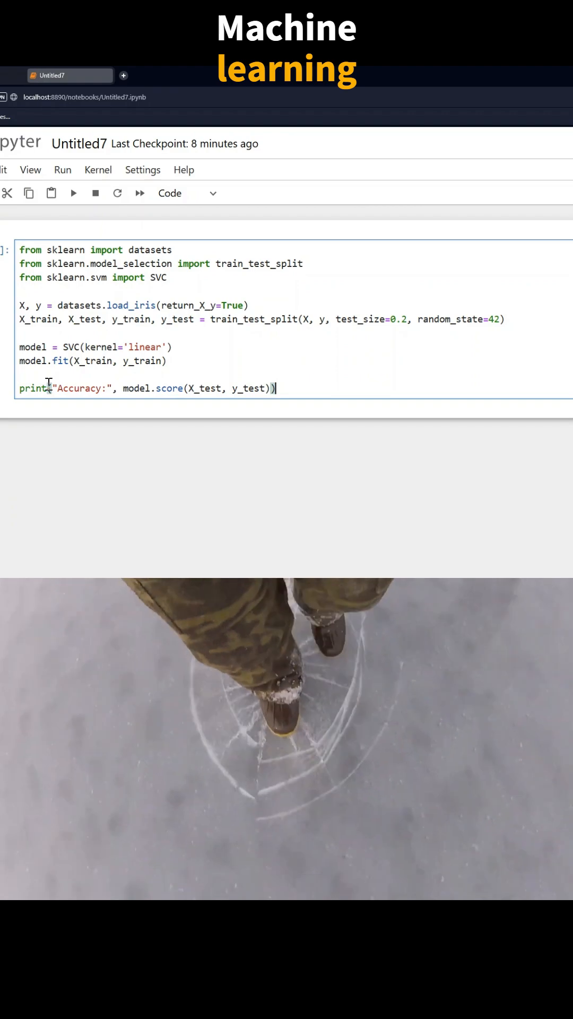